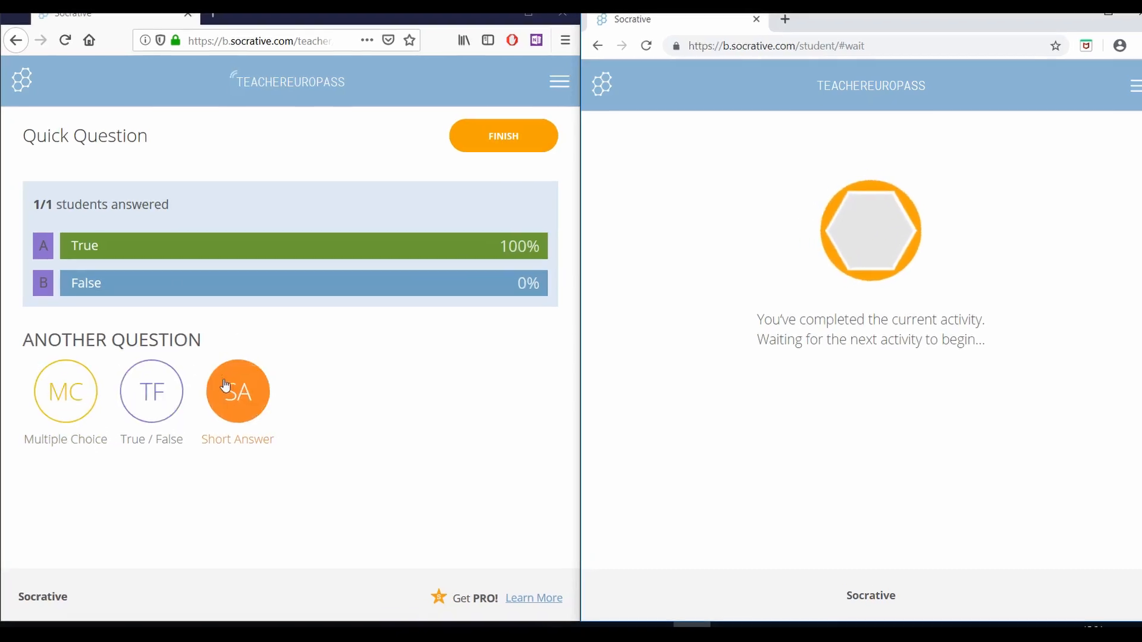
- Choose the Short Answer option under Another Question to start a new quick question
click(237, 391)
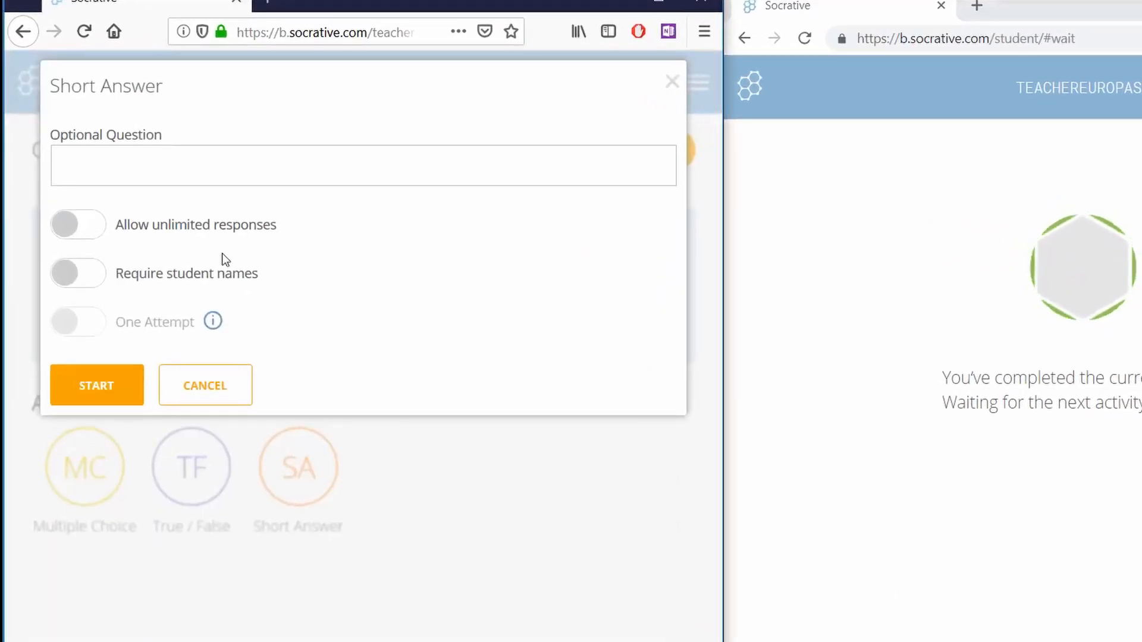
- Enter the question "How can you improve your teaching techniques?", correcting a typo along the way
click(364, 165)
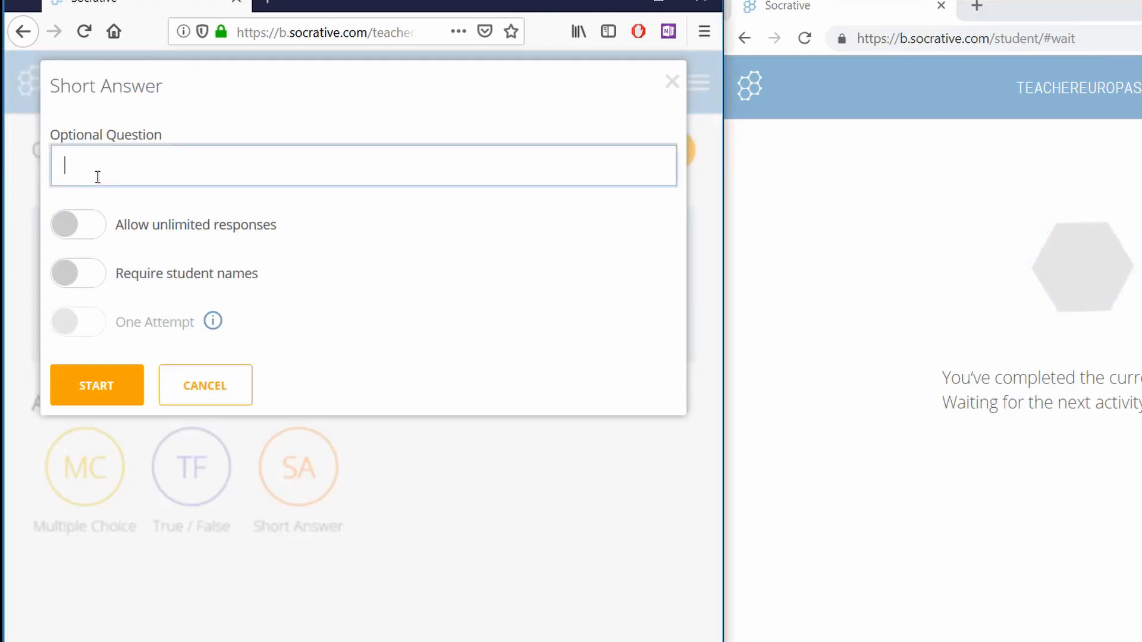
text(How)
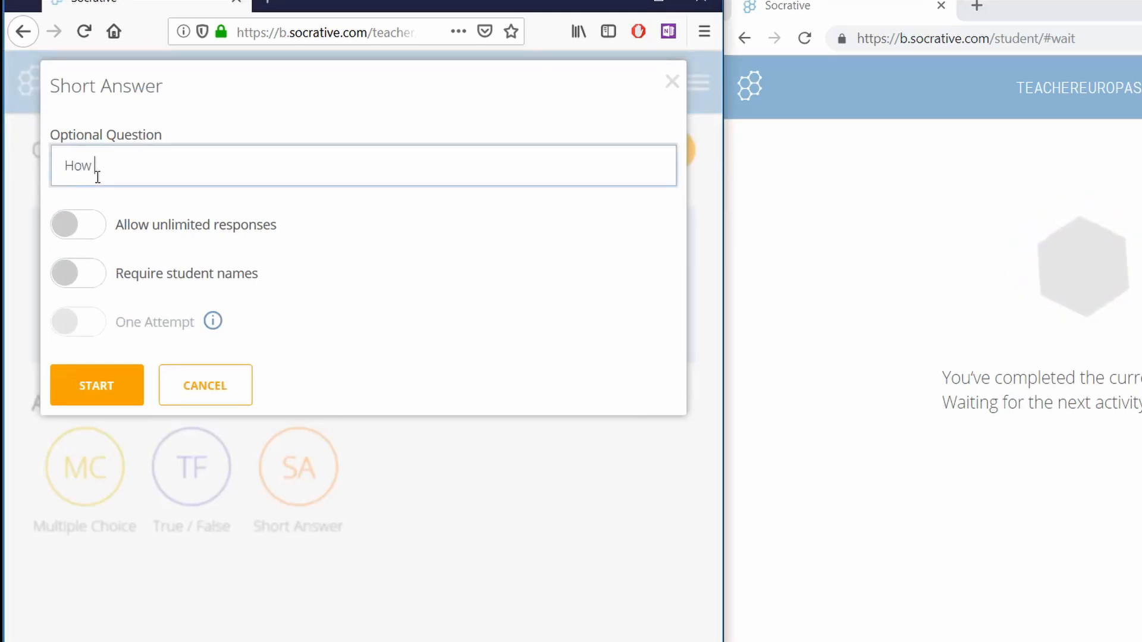
text(can you i)
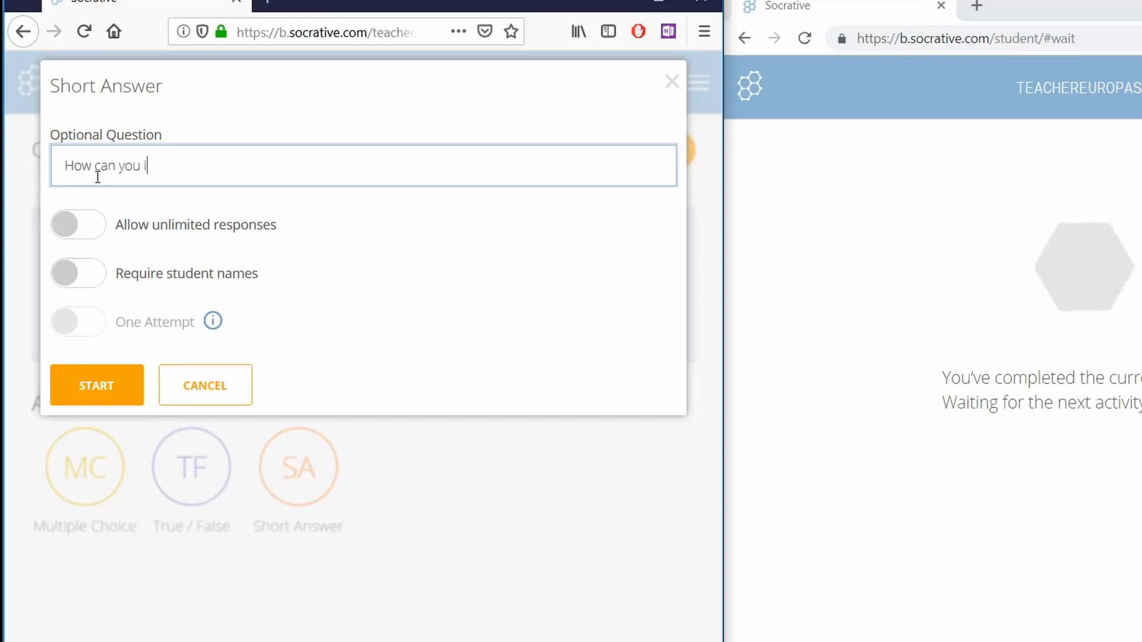
text(mprove your techer)
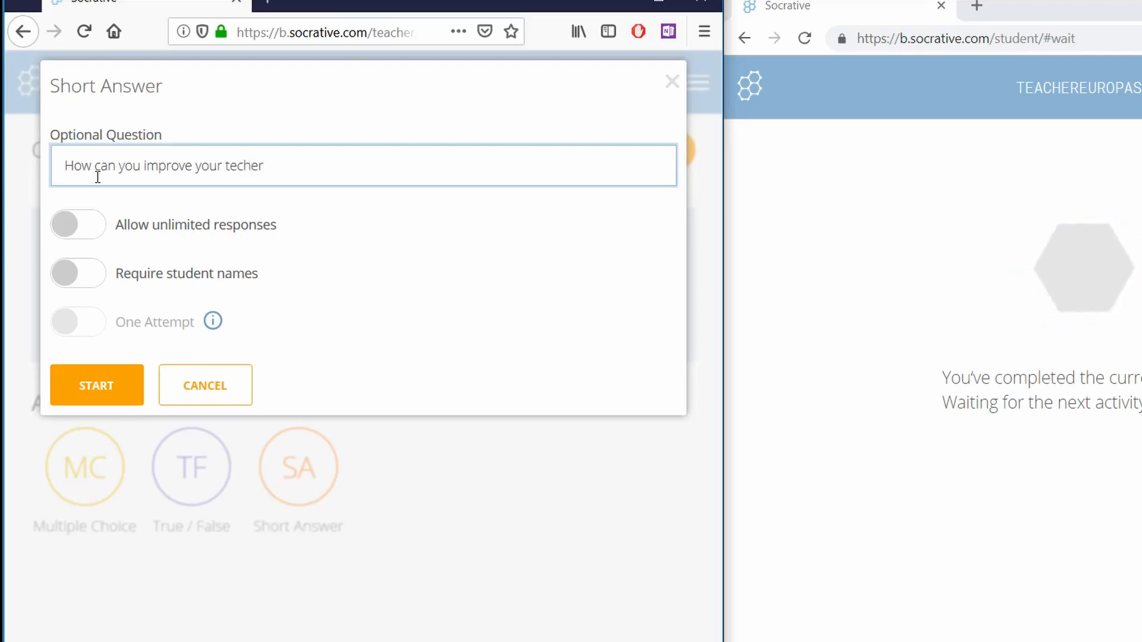
key(BackSpace)
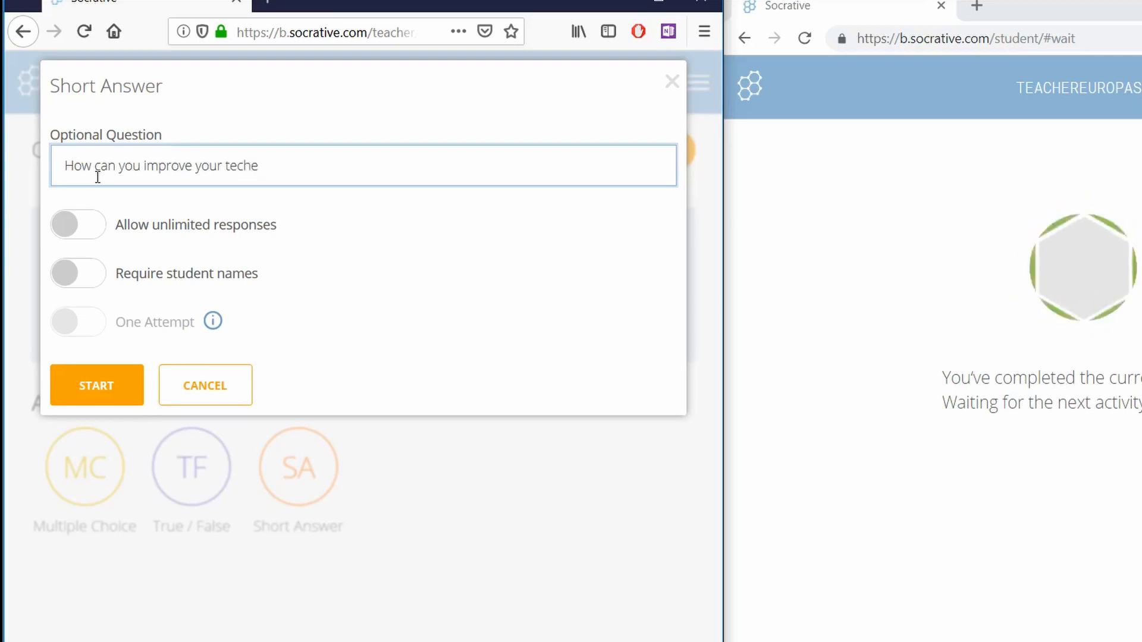
key(BackSpace)
text(aching t)
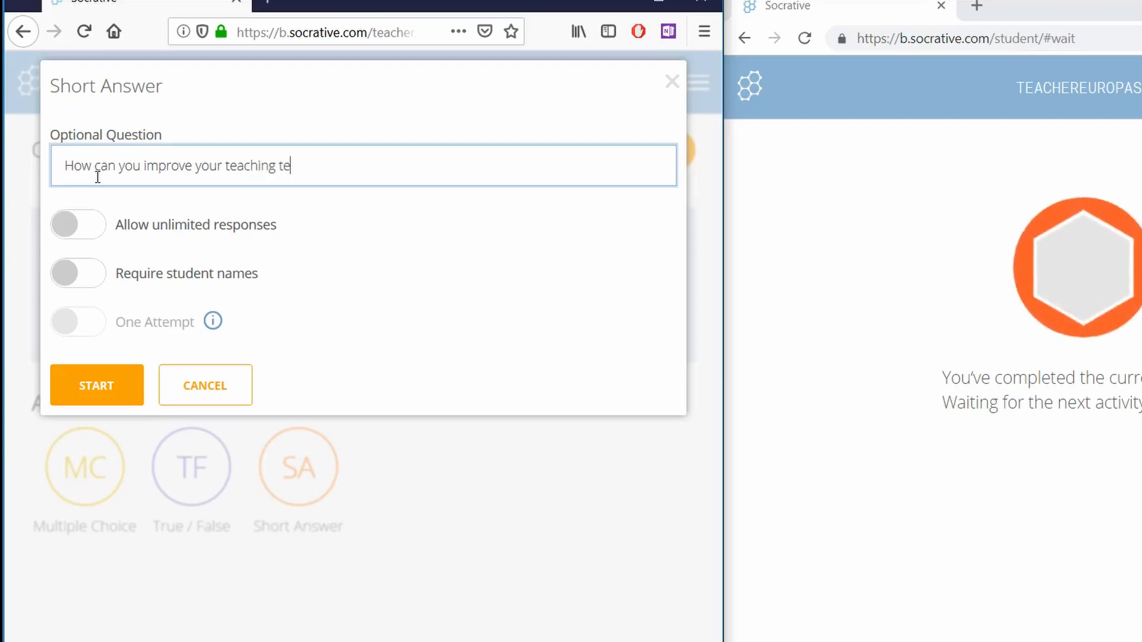
text(chniqu)
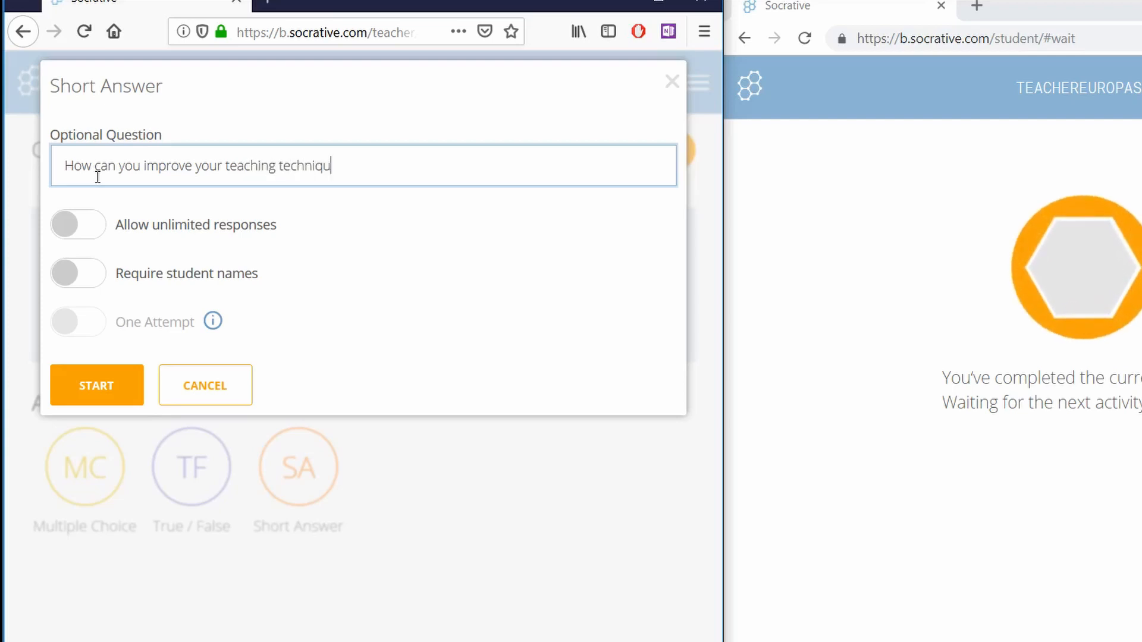
text(es?)
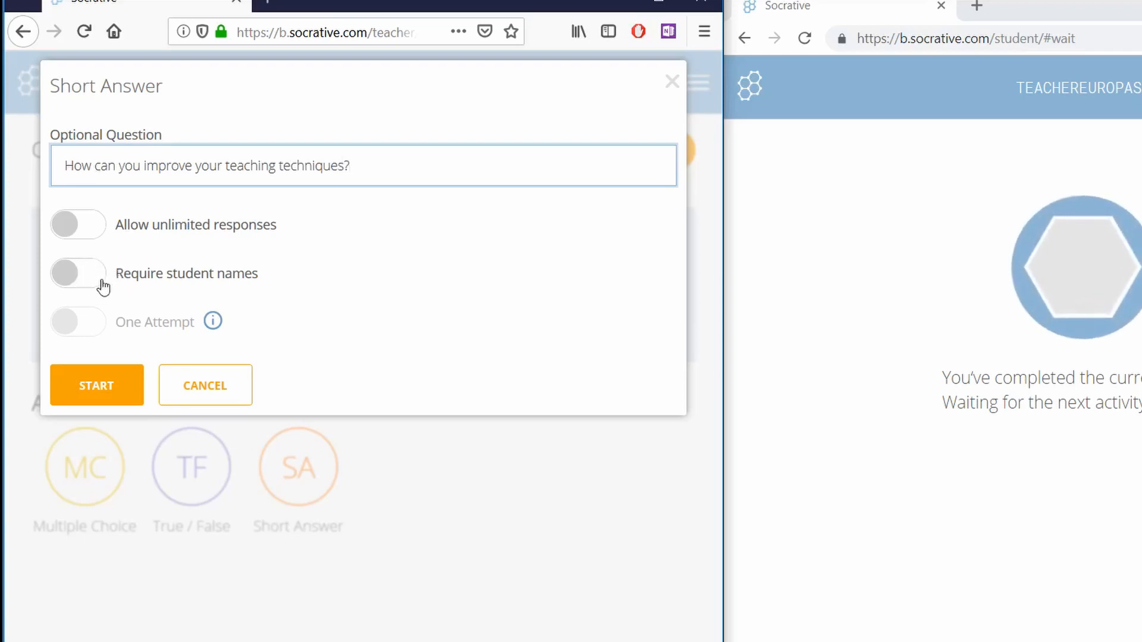
- Require student names and start the question for the class
click(78, 272)
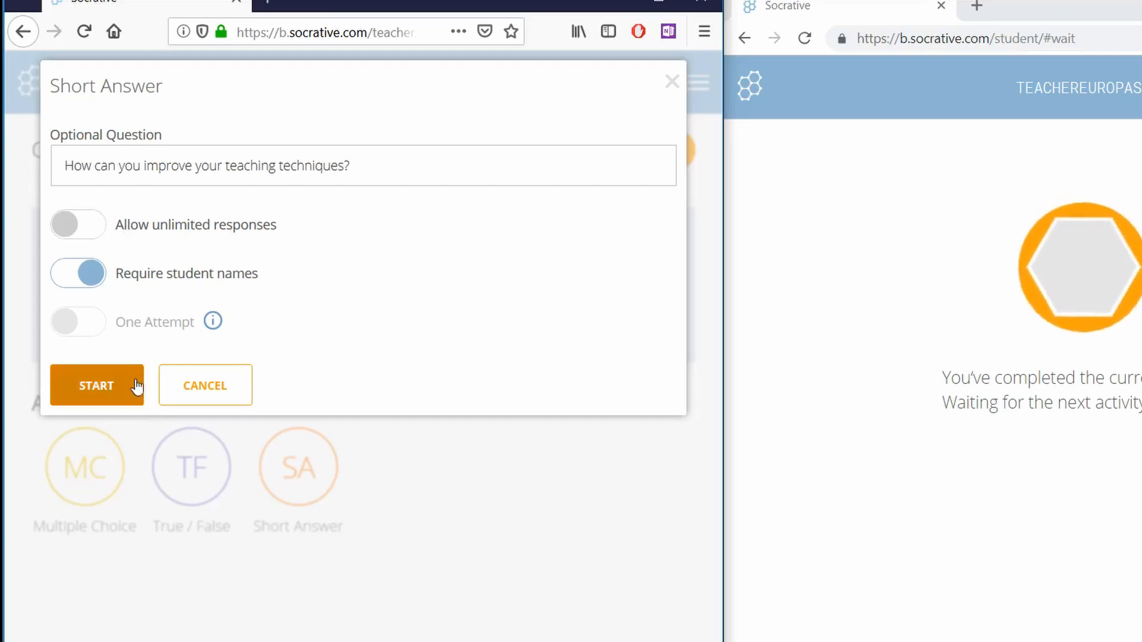
click(96, 385)
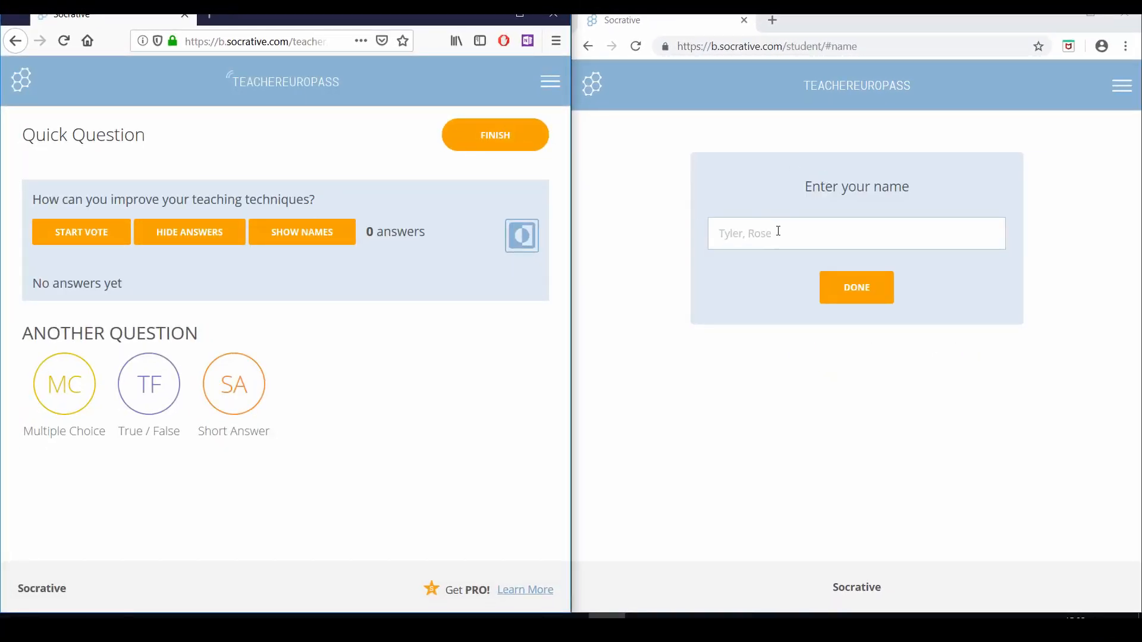
- Join the live question as the student "europassStudent"
click(855, 232)
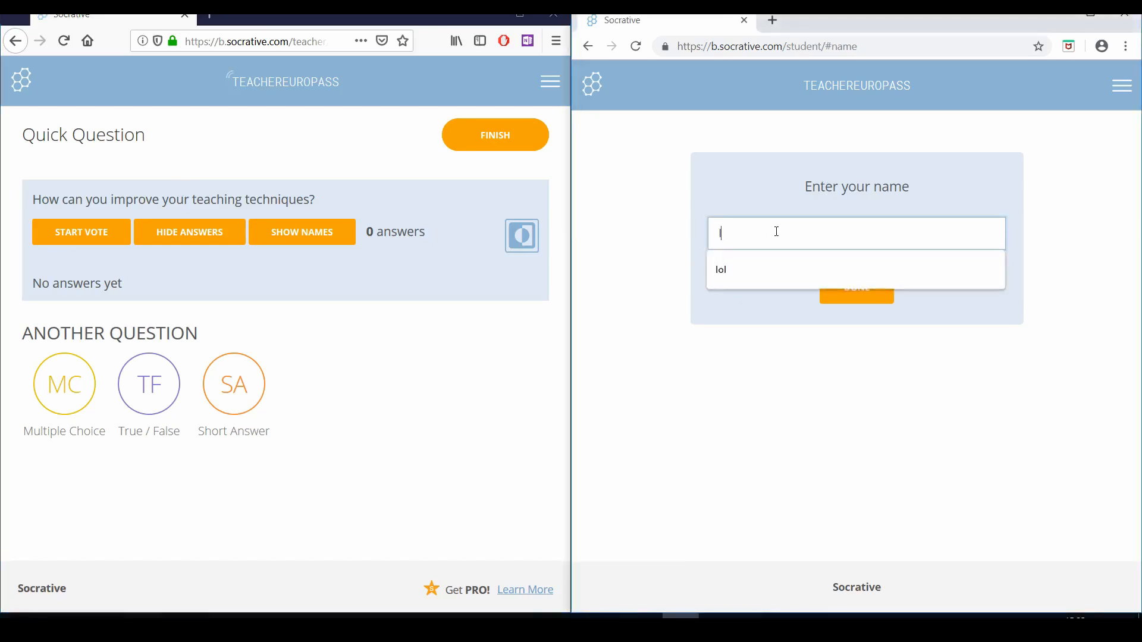
text(europa)
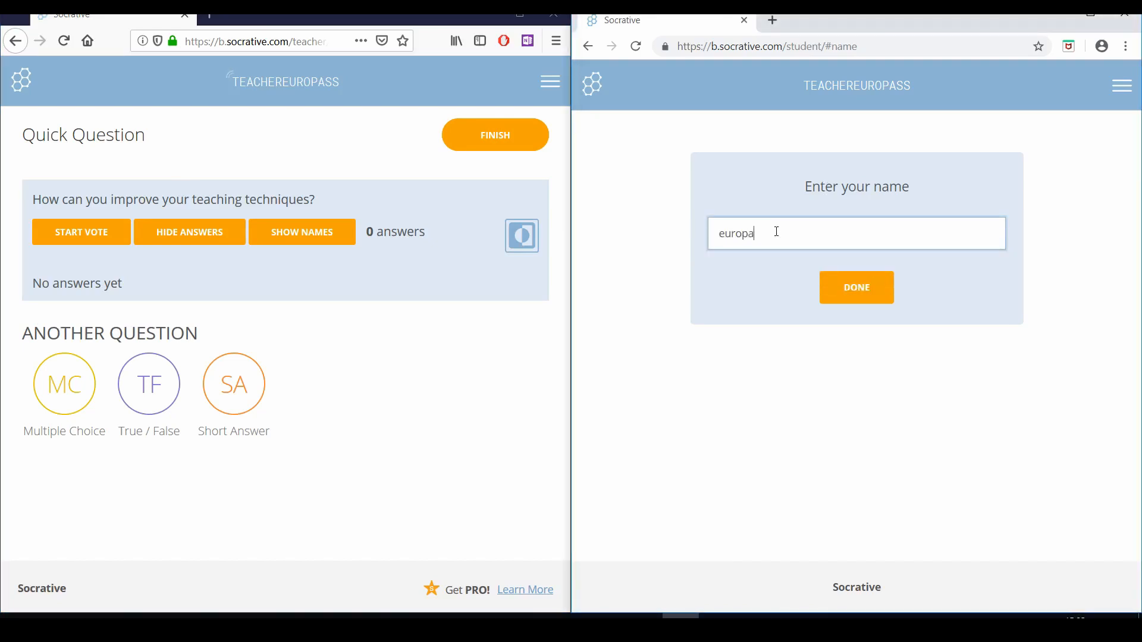
text(ss)
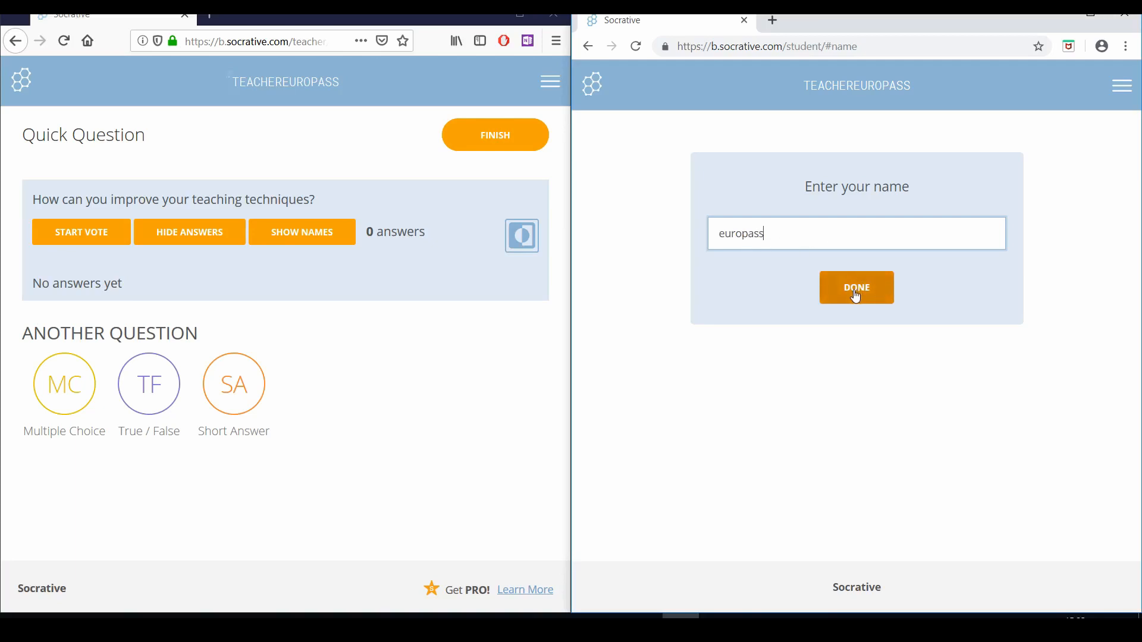
text(Student)
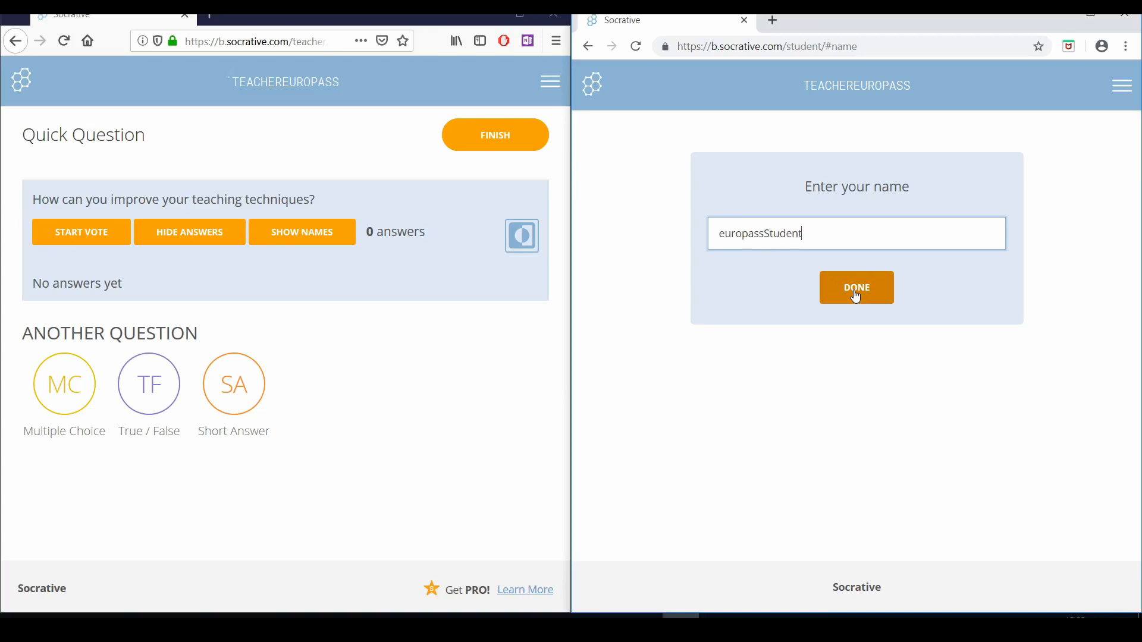
click(856, 287)
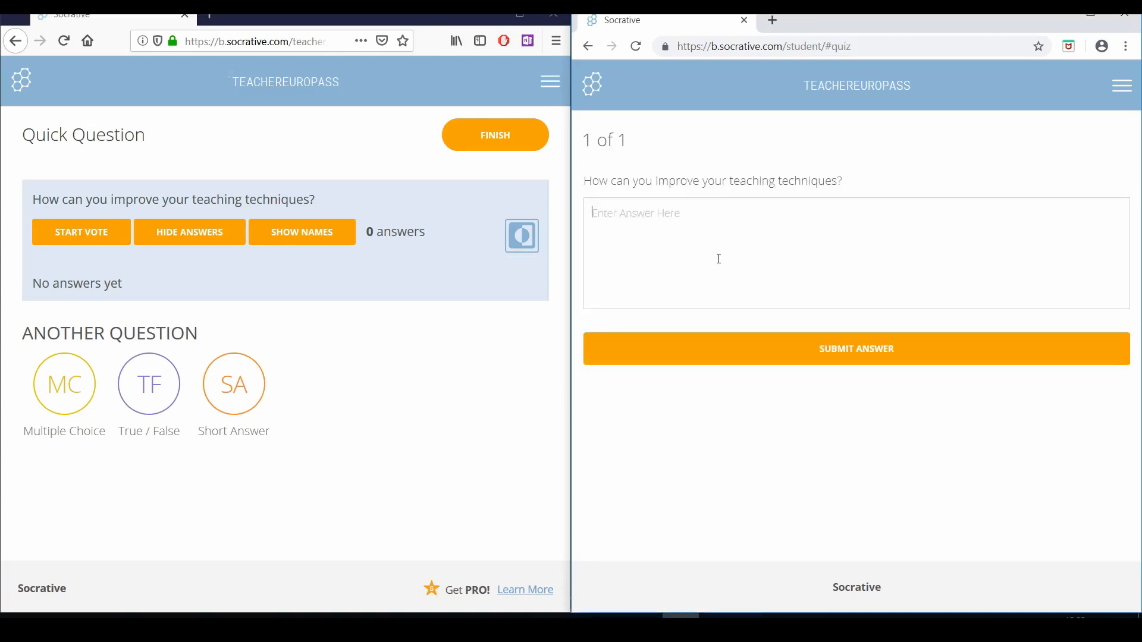
- Submit the student answer about improving teaching techniques by using different, more efficient ICT during lessons
text(I can improve)
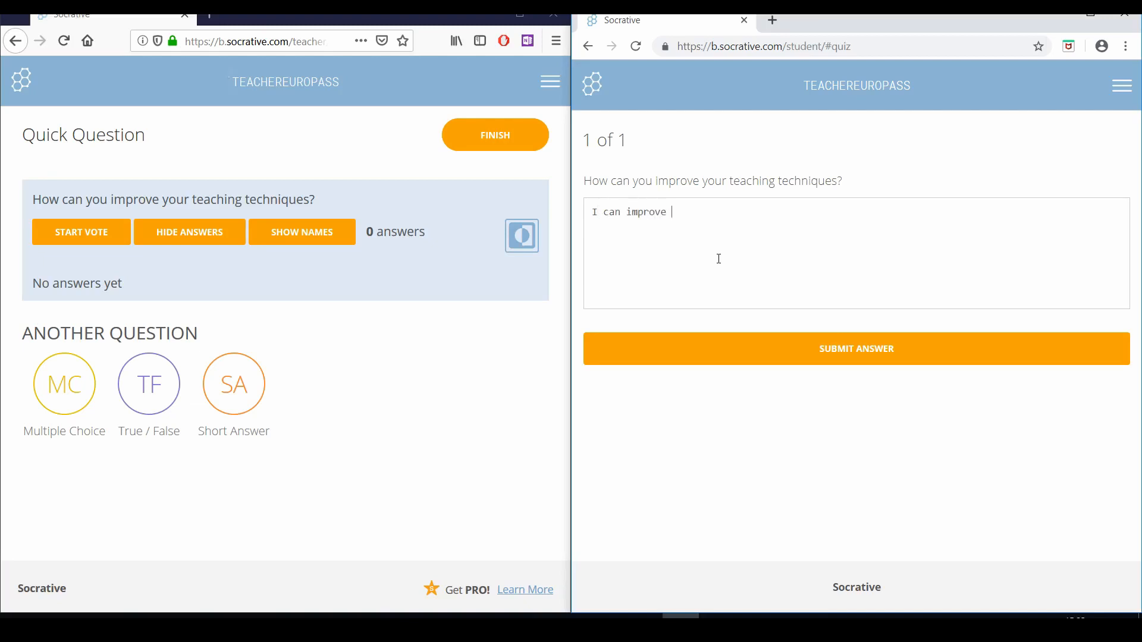
text(my teaching techni)
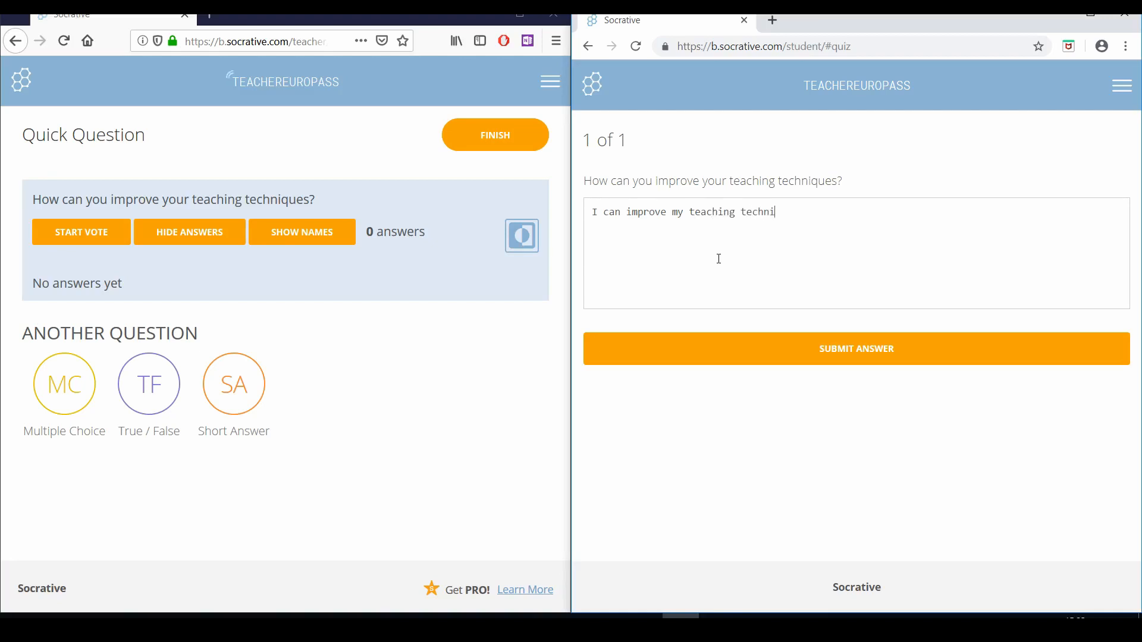
text(ques by)
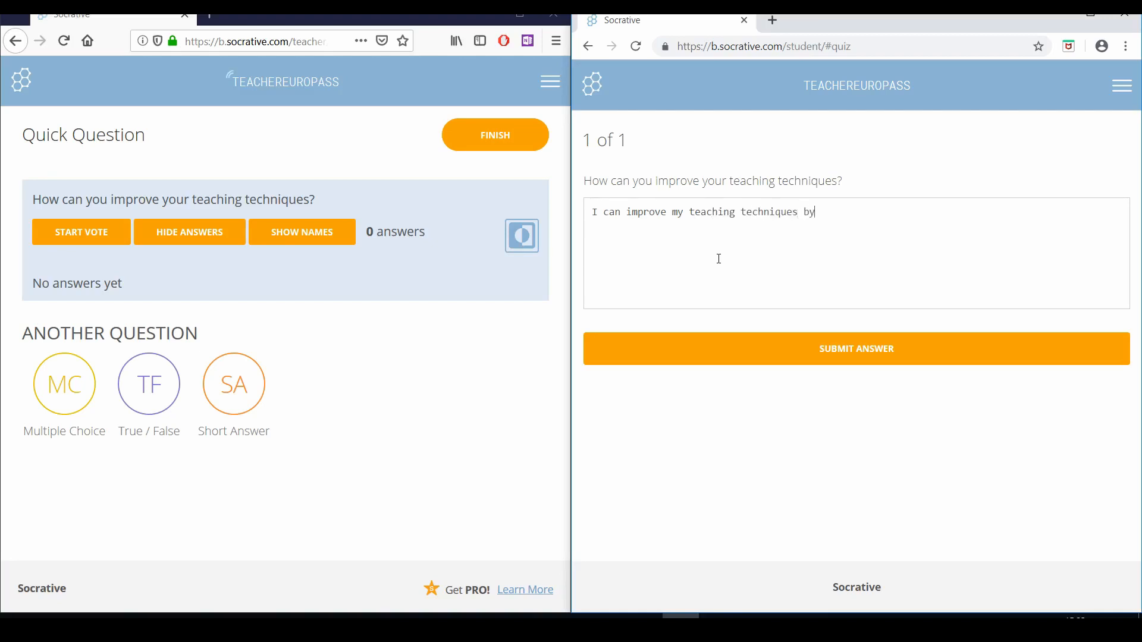
text(using di)
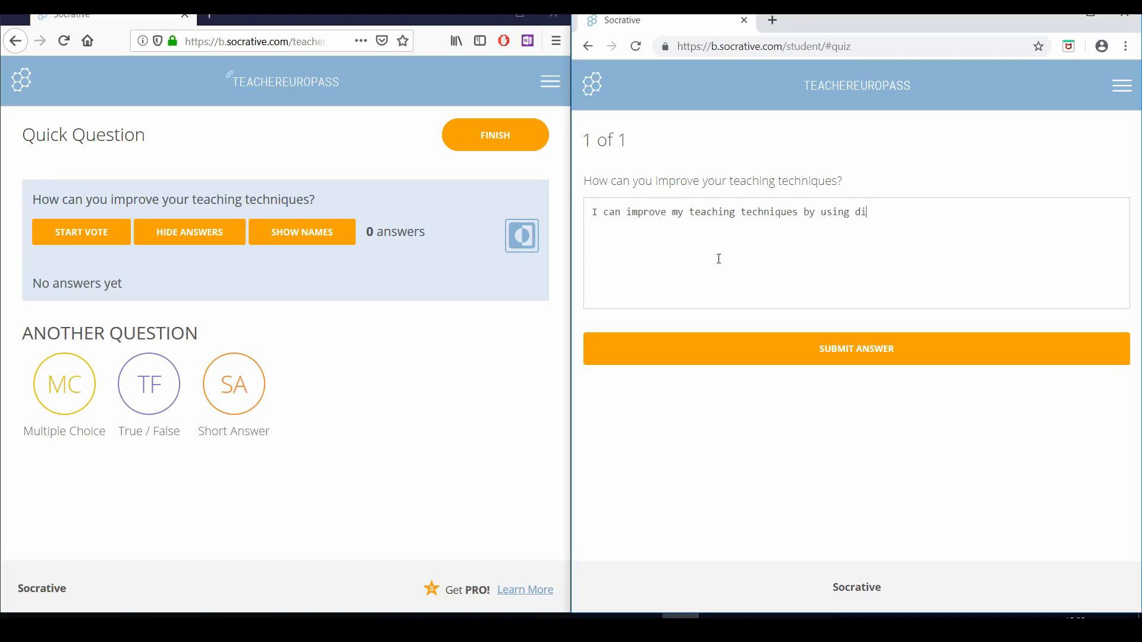
text(verse)
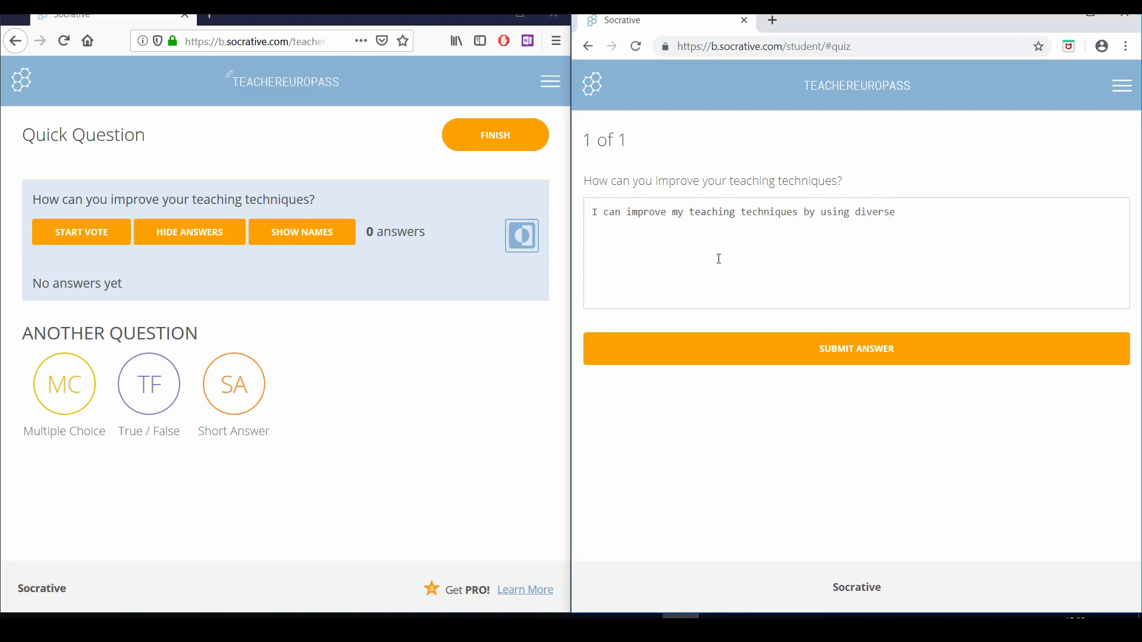
text(diff)
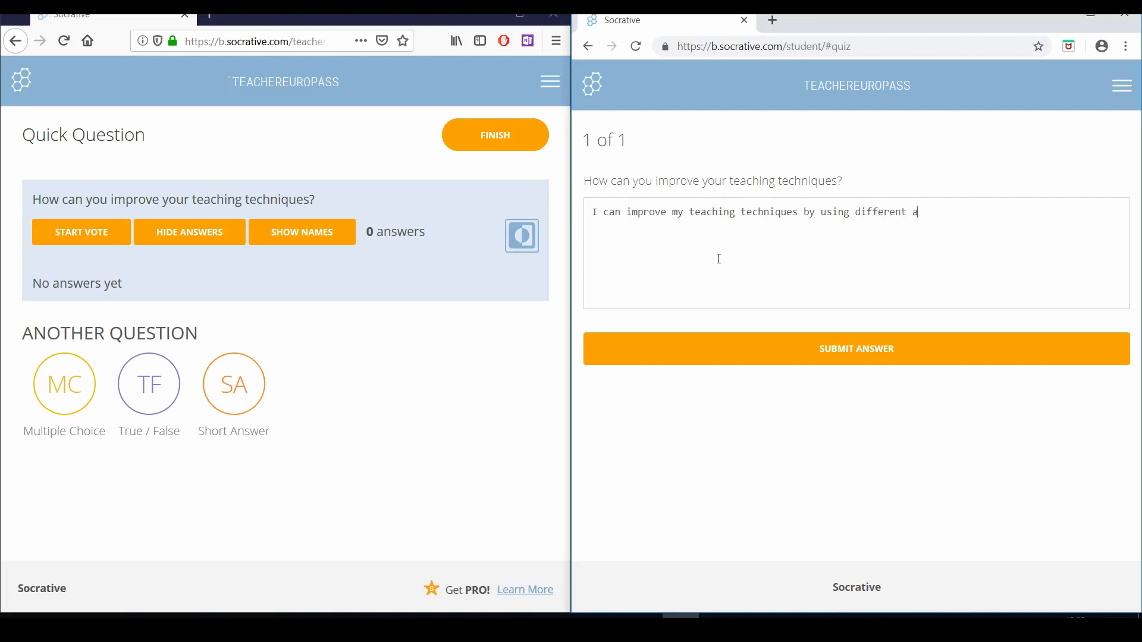
text(nd more efficent ICT dur)
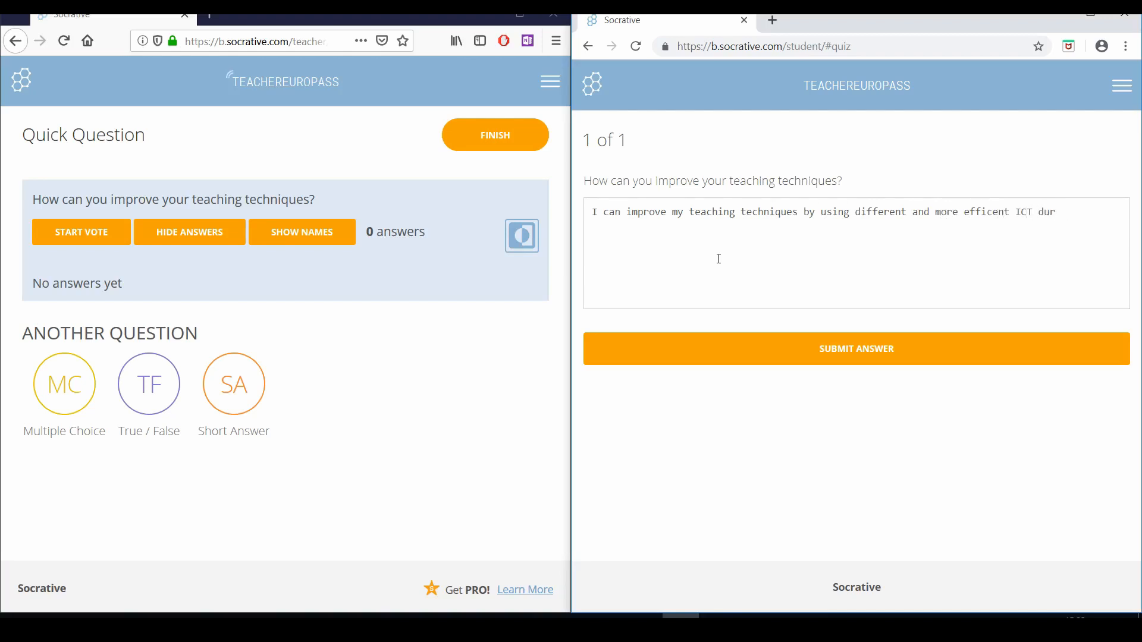
text(ign)
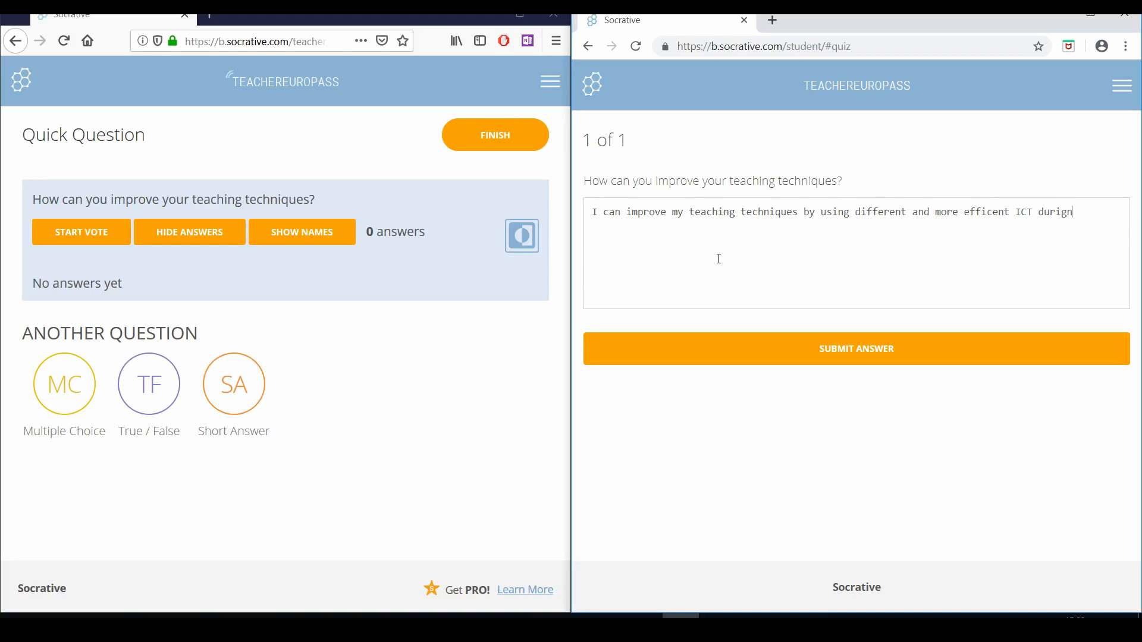
text(during m)
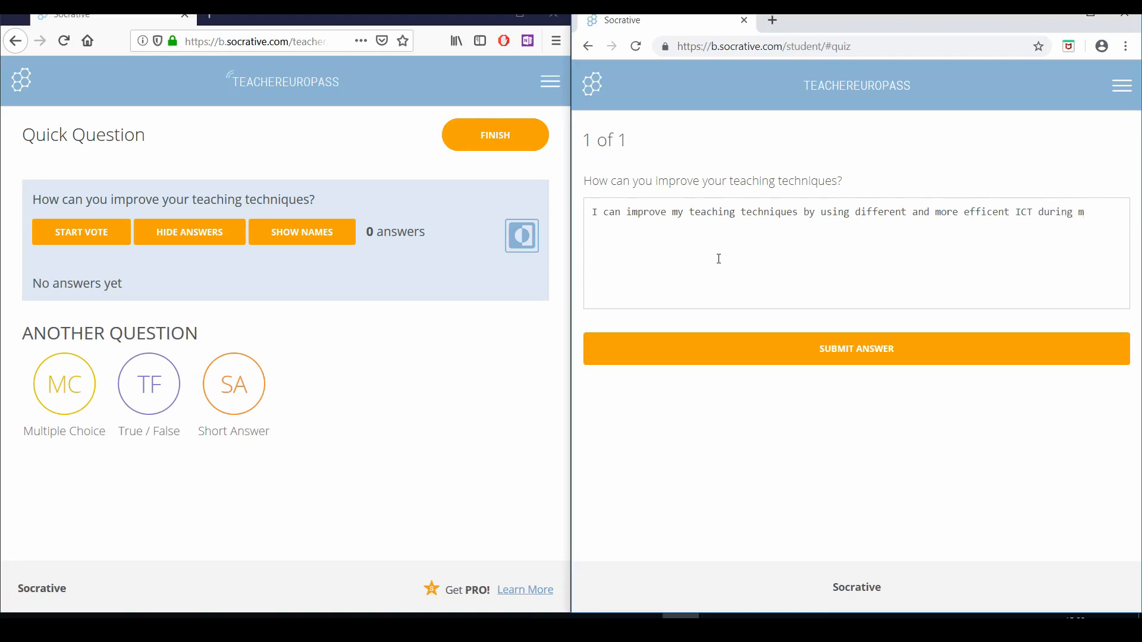
text(y lessons)
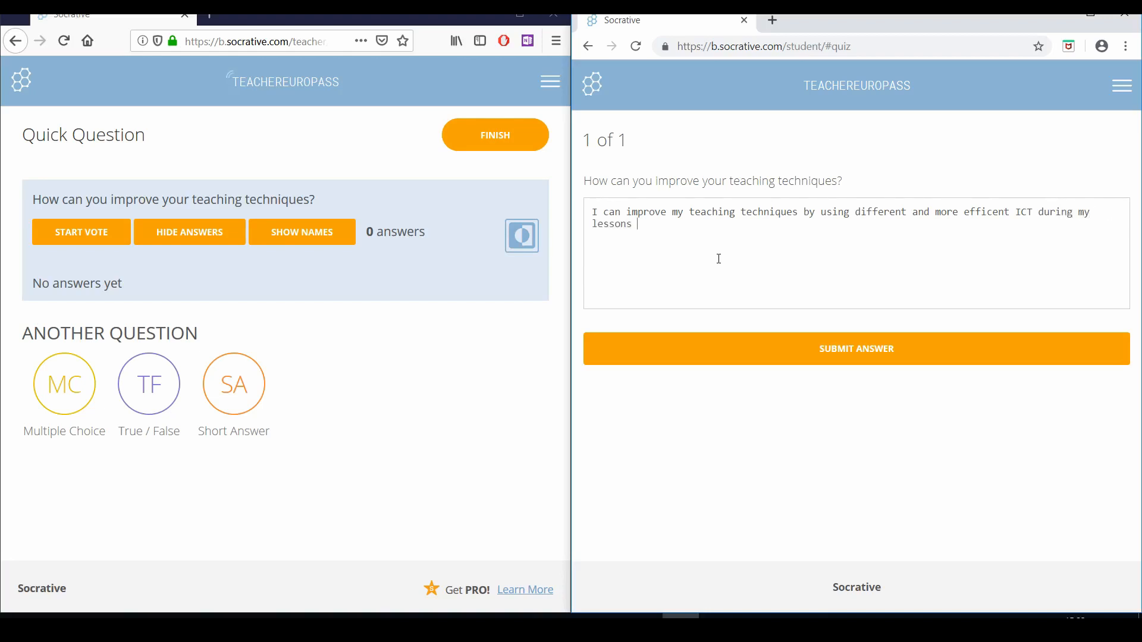
text(.)
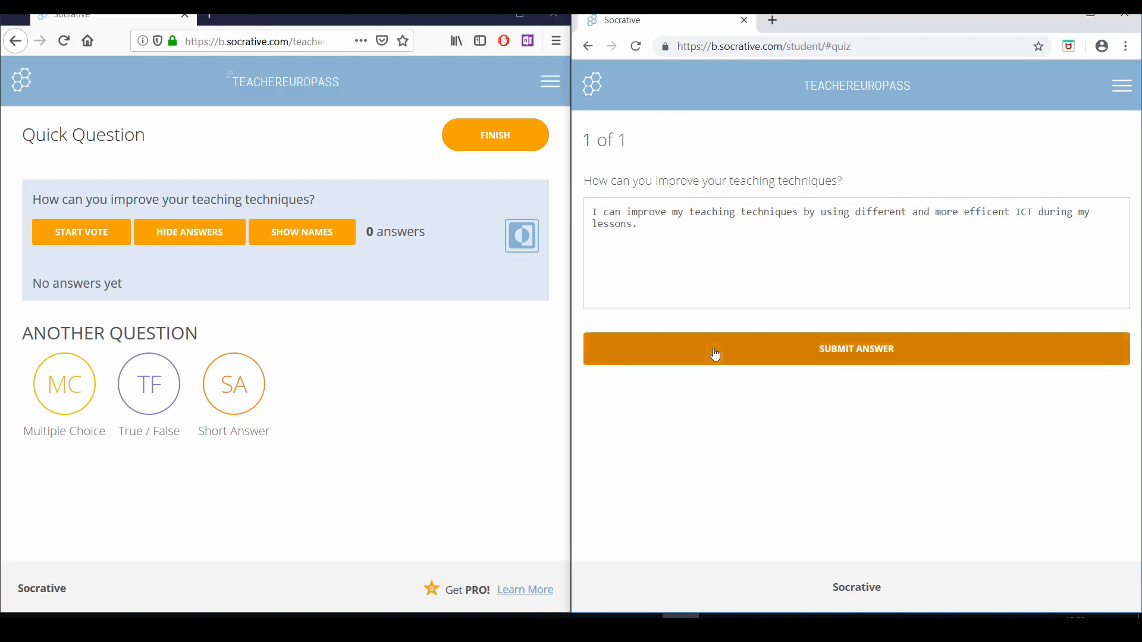
click(855, 349)
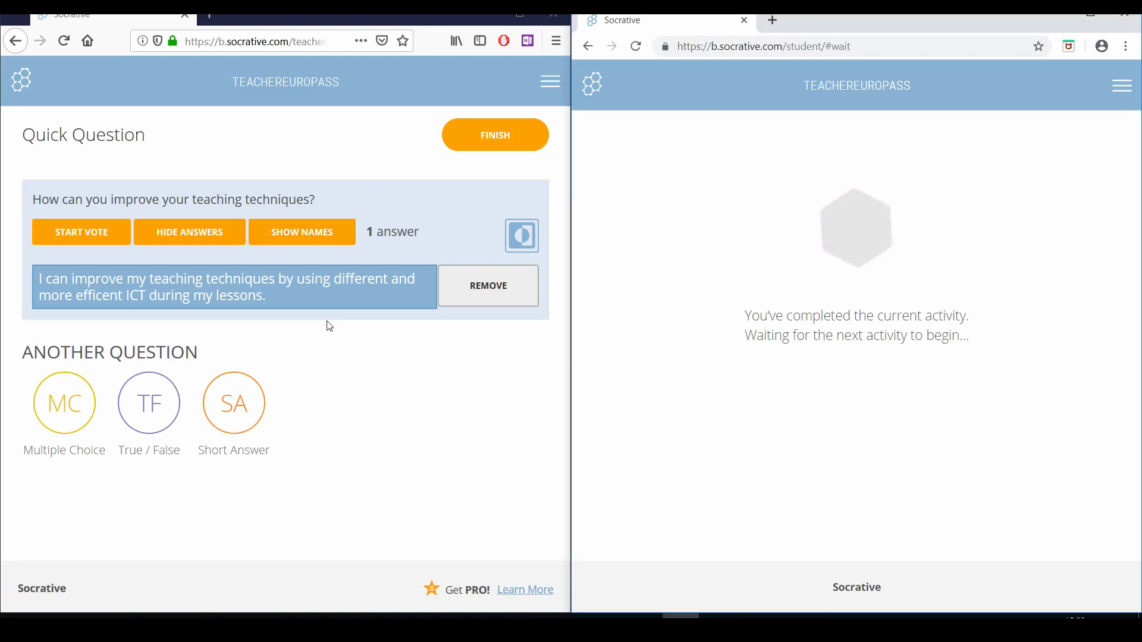
- Hide the submitted answer, reveal it with the student's name, then hide it again
click(189, 232)
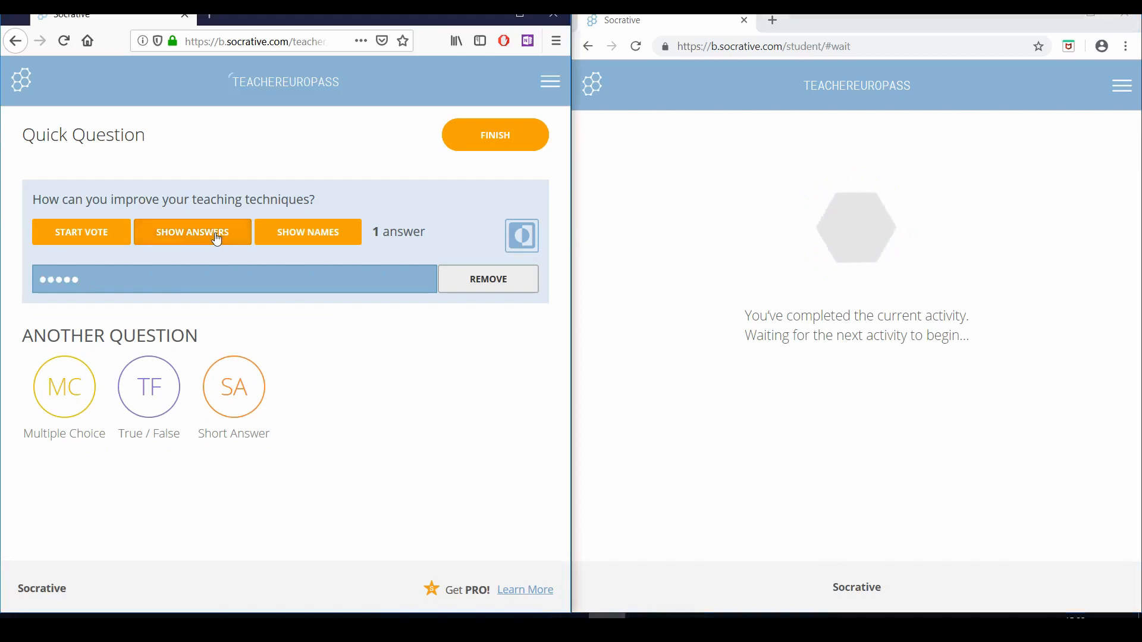
click(191, 232)
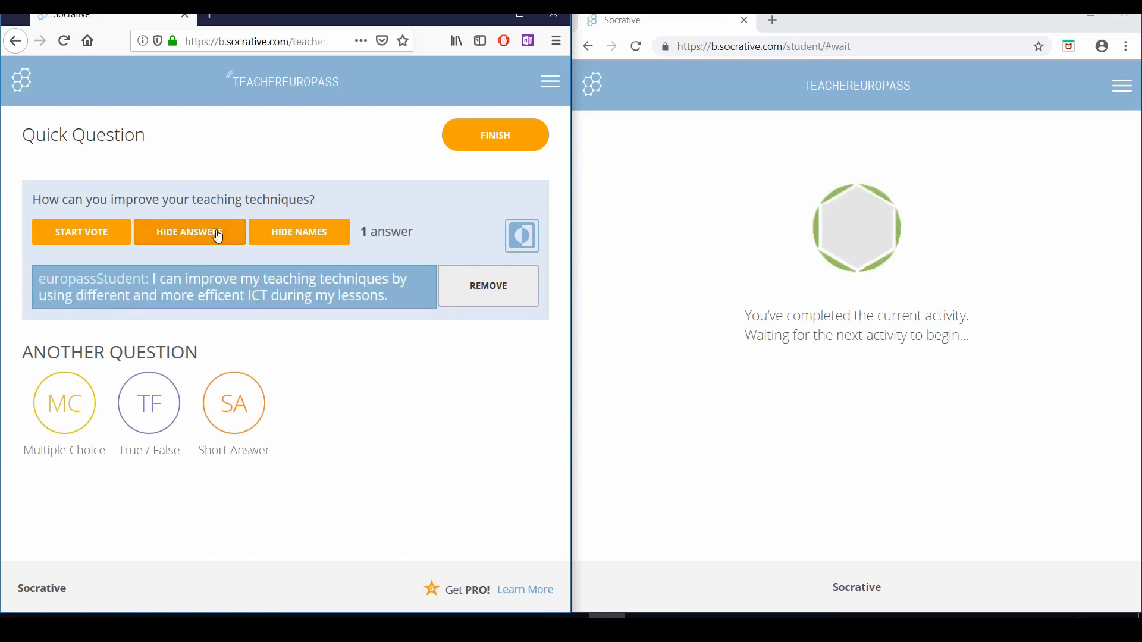
click(189, 232)
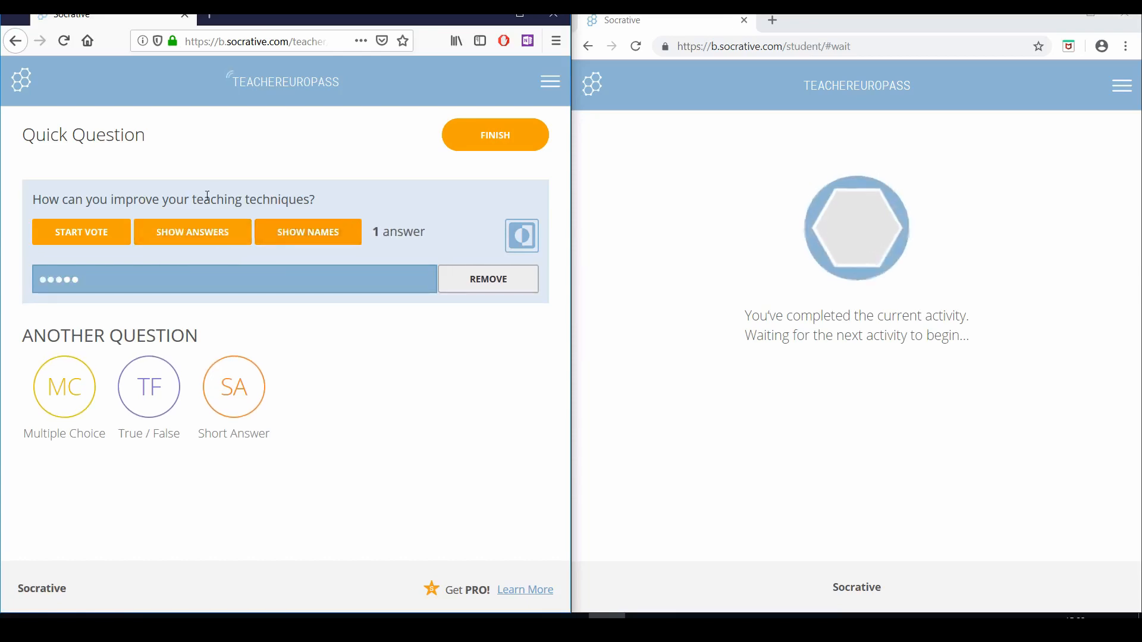
- Attempt a vote on the answers and acknowledge the warning that two responses are needed
click(81, 232)
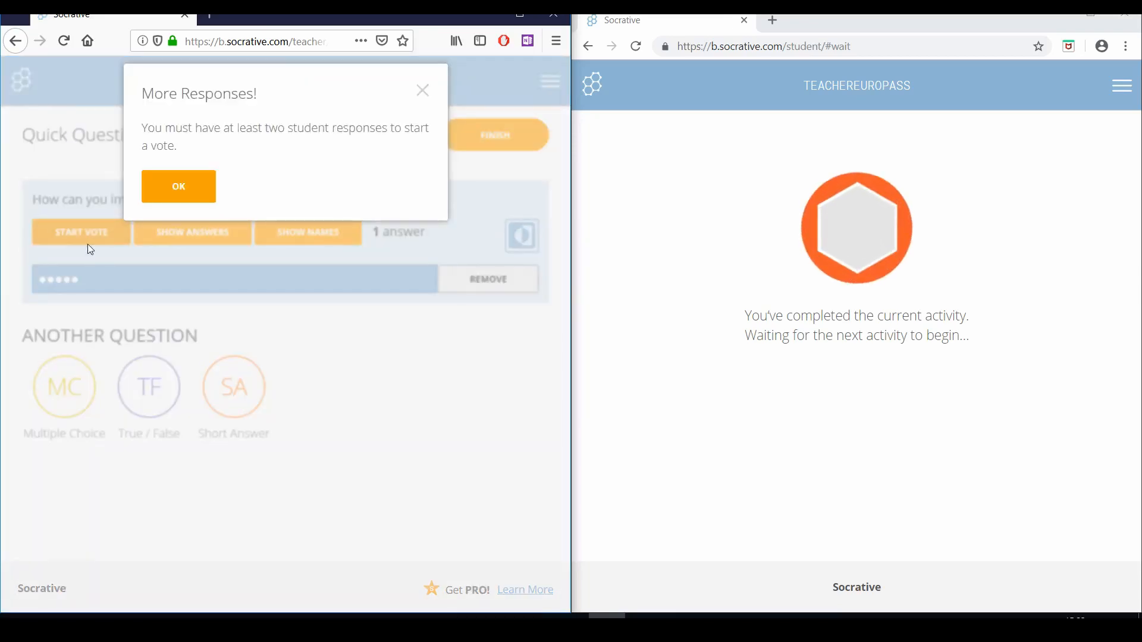
click(179, 187)
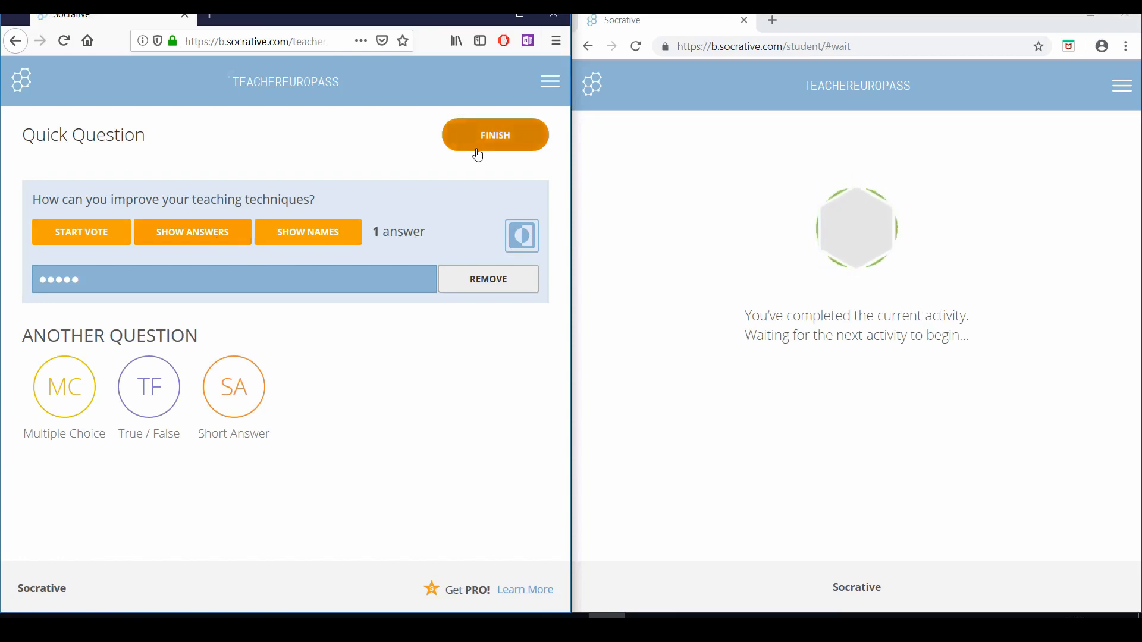
- Finish the activity to reach the Get Reports, View Chart and To Launch choices
click(495, 135)
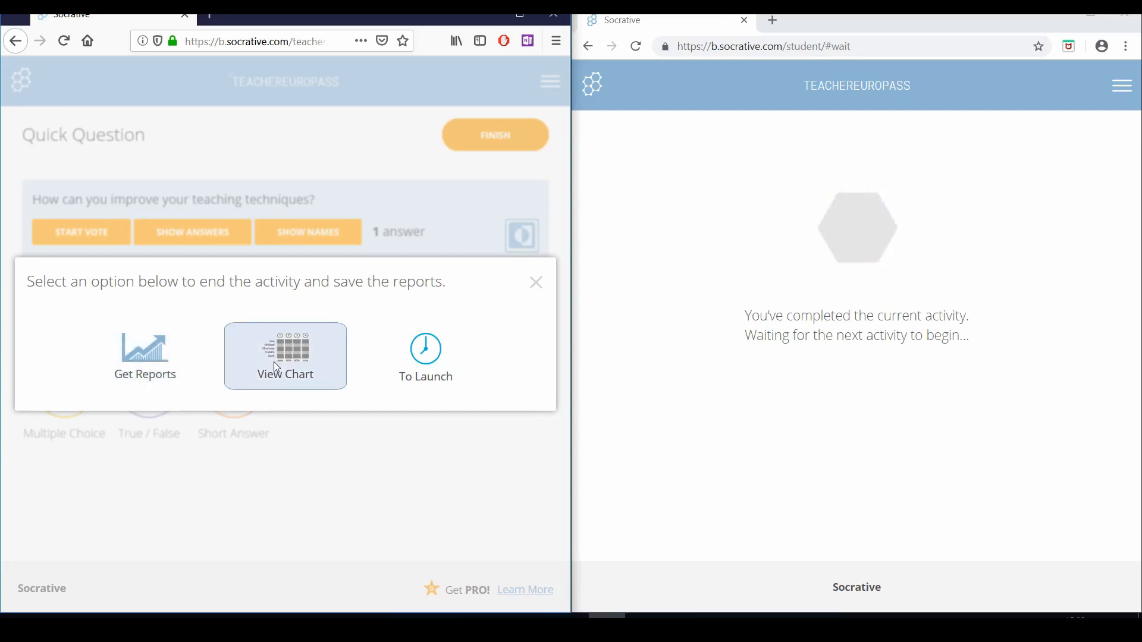
mouse_move(464, 301)
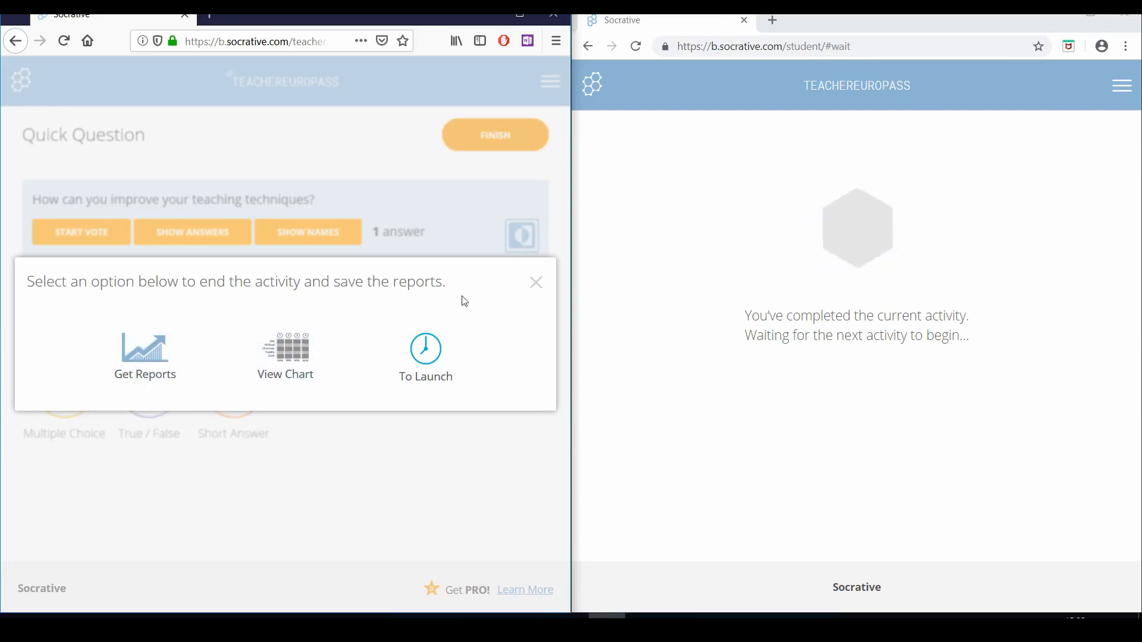
mouse_move(285, 356)
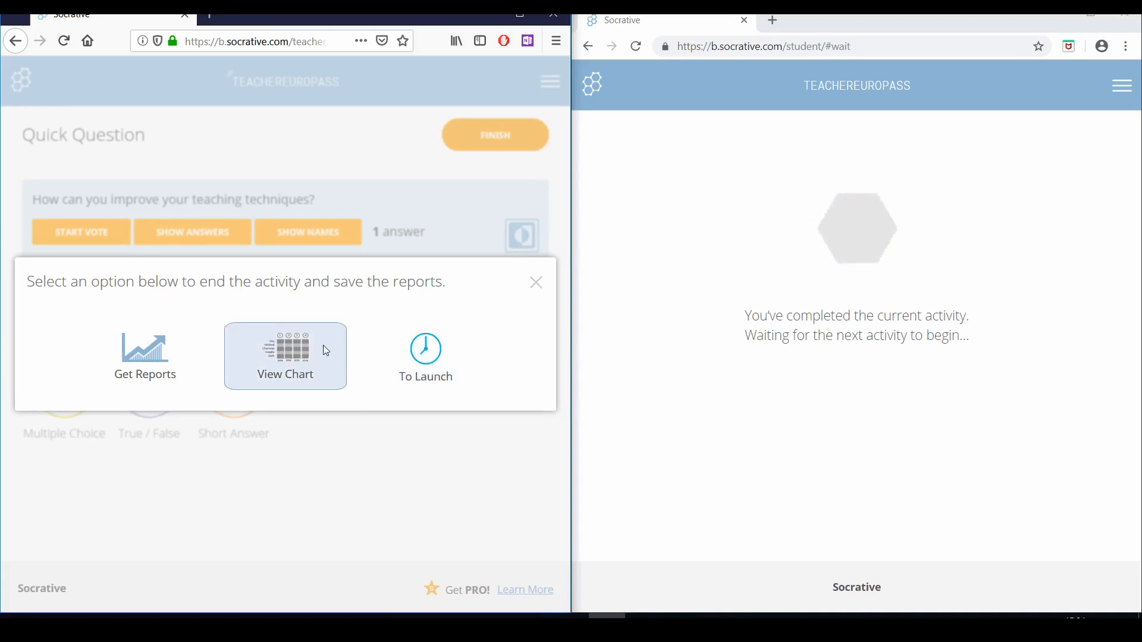